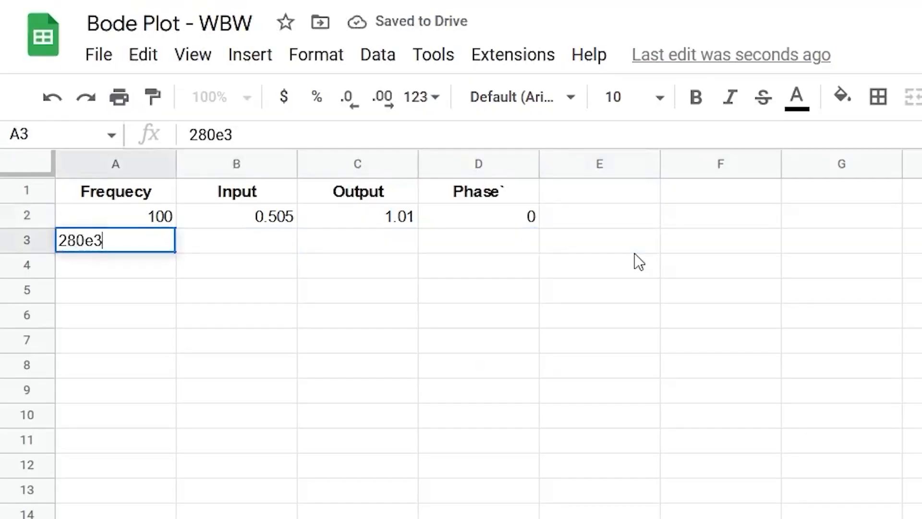
type("0.932")
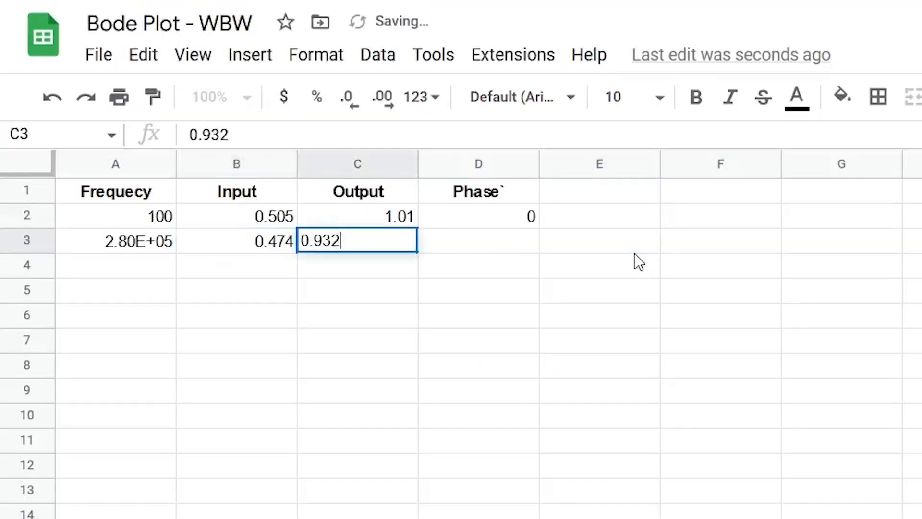